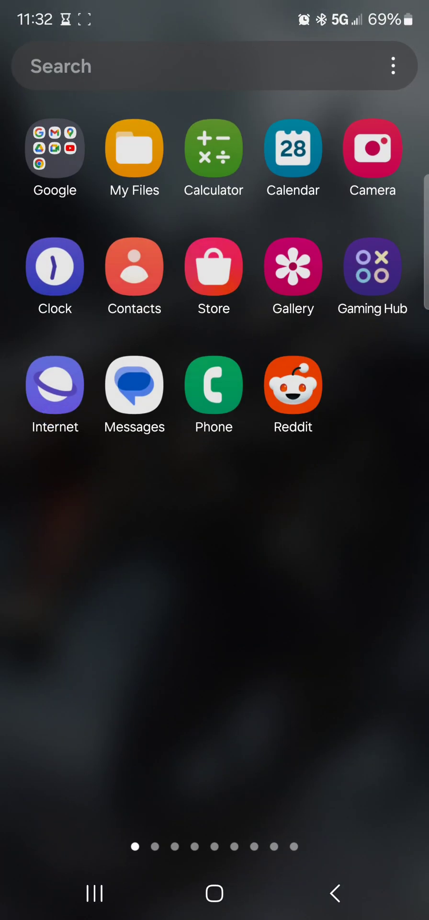
# Step: Launch the My Files app from the app drawer
pyautogui.click(134, 149)
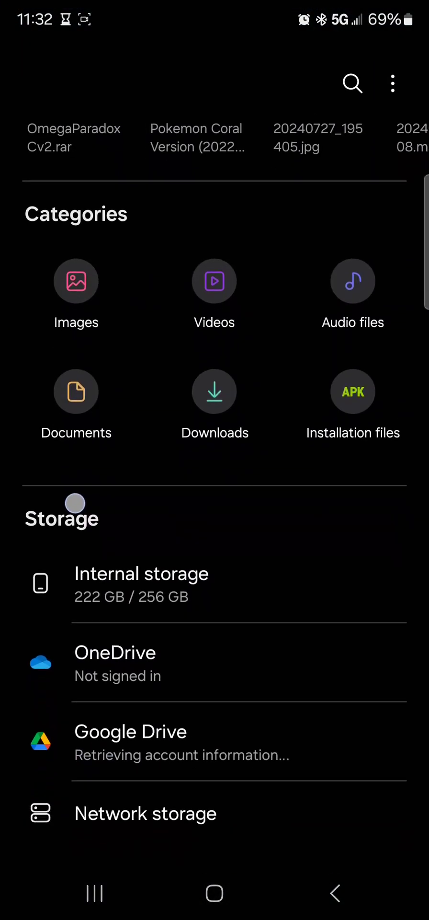
# Step: Move the Pokemon Coral demo zip from Download into the Nintendo folder
pyautogui.click(141, 584)
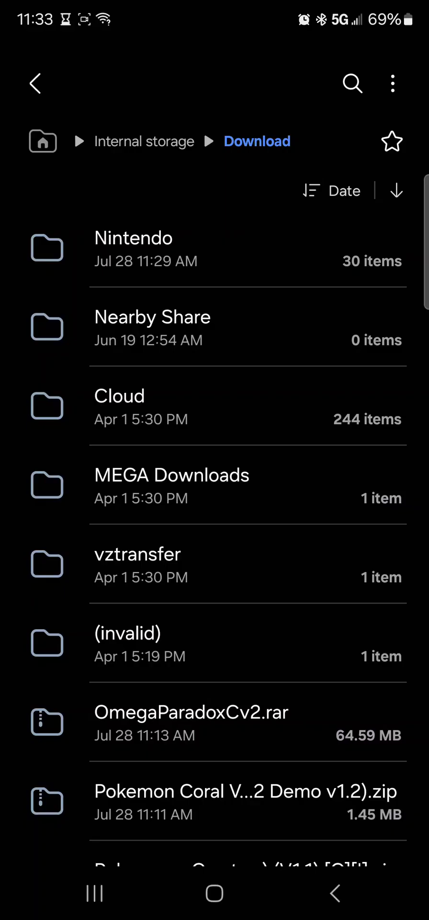
pyautogui.scroll(-3)
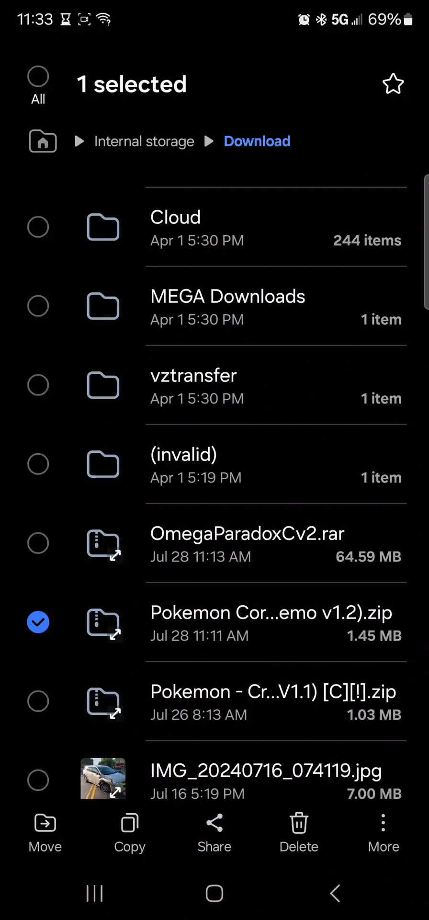
pyautogui.click(45, 833)
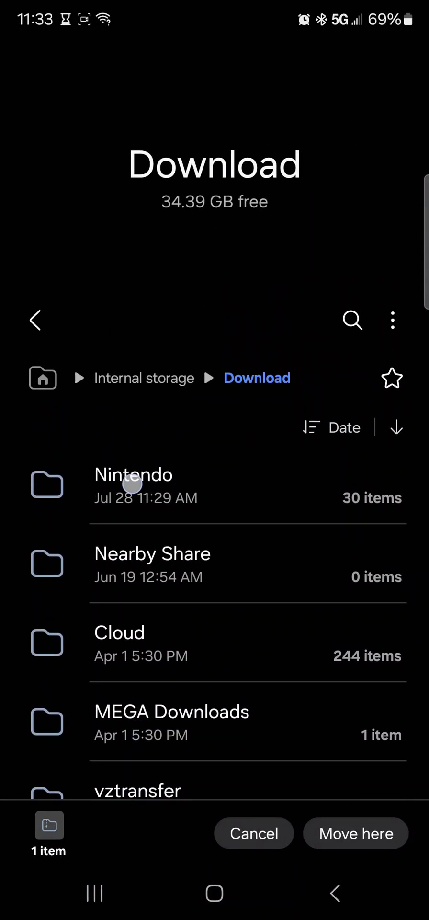
pyautogui.click(133, 485)
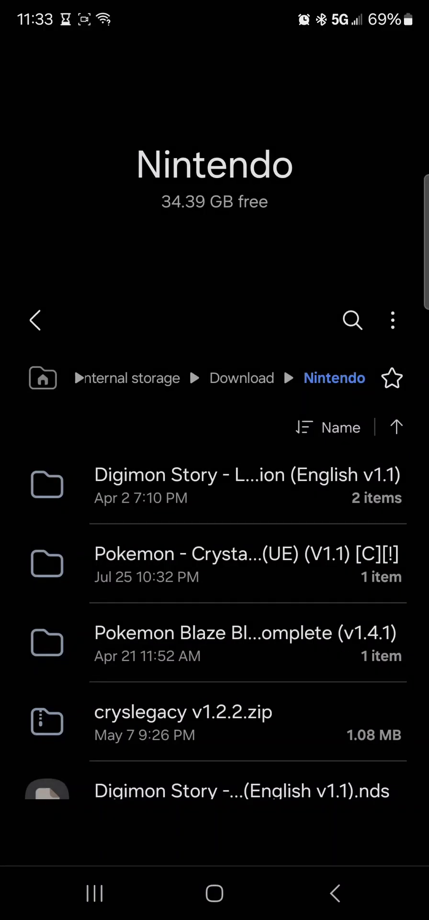
pyautogui.click(215, 893)
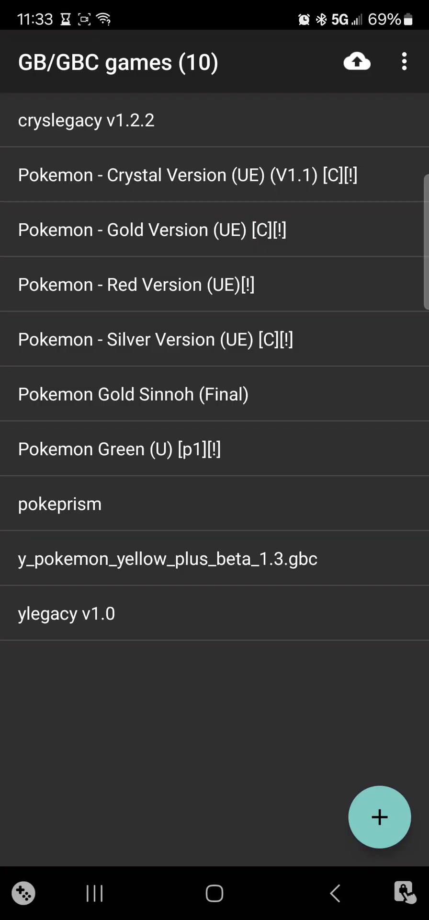
# Step: Show the add-game options in My OldBoy! via the floating + button
pyautogui.click(379, 817)
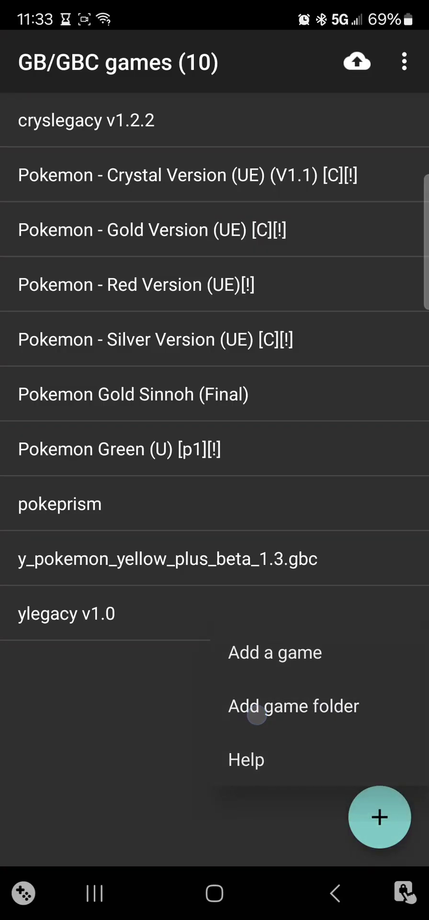
# Step: Choose Download > Nintendo as a My OldBoy! game folder, reaching the access prompt
pyautogui.click(293, 706)
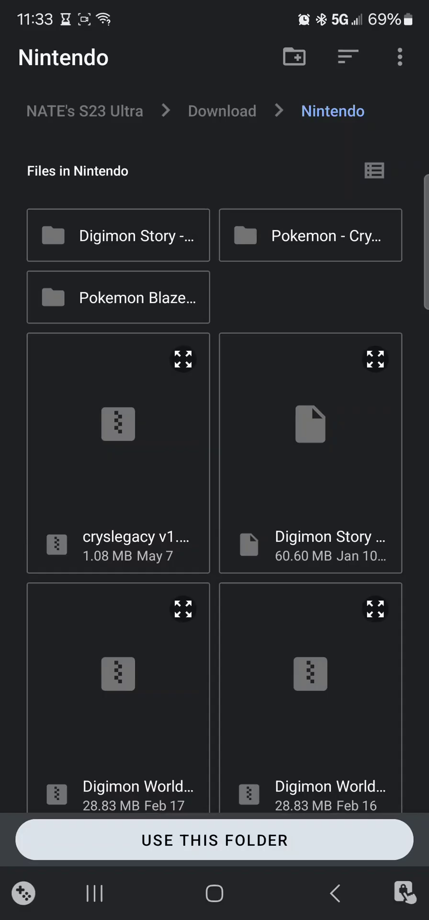
pyautogui.click(215, 839)
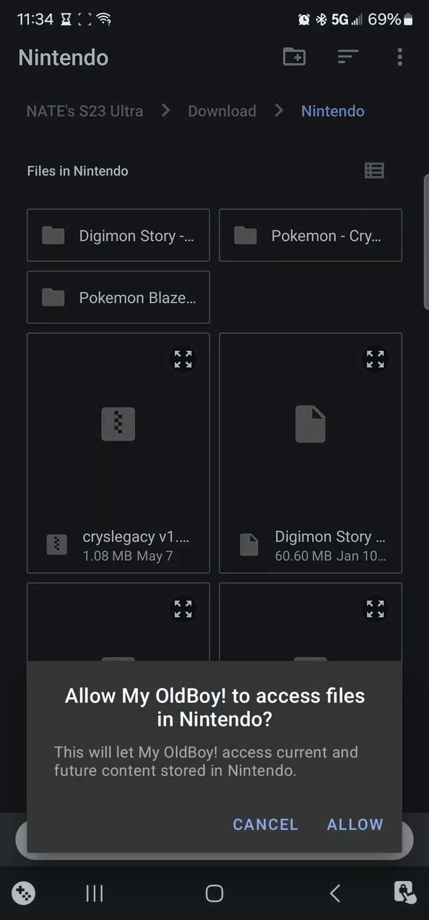